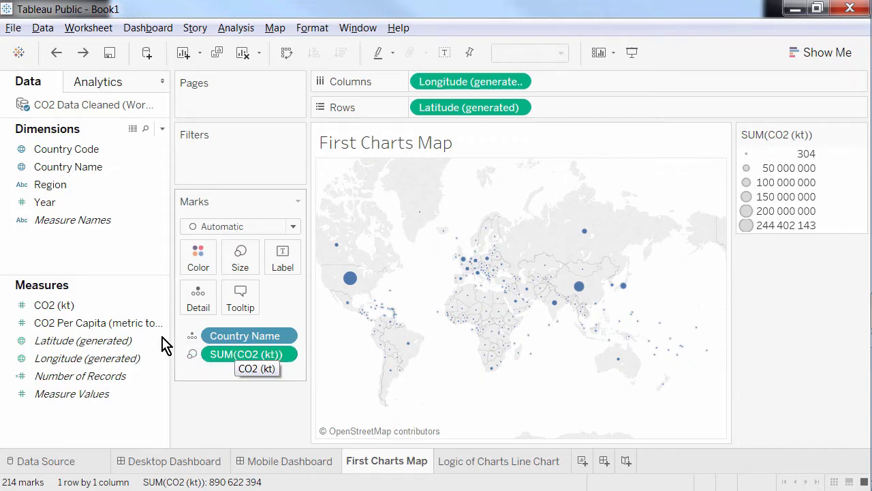
mouse_move(89, 321)
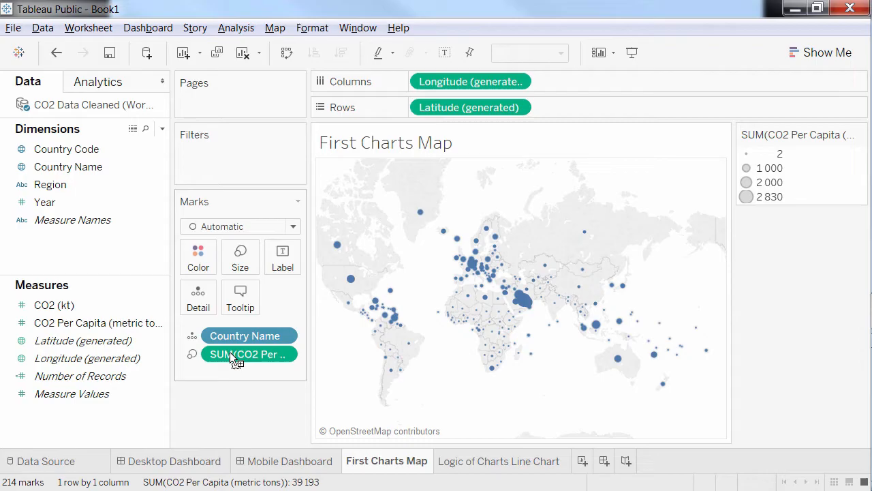
mouse_move(283, 357)
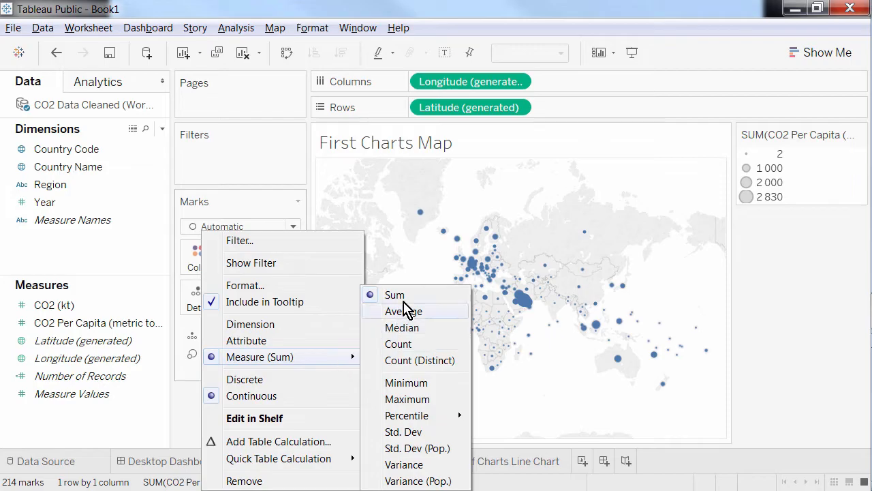
Aggregate the CO2 Per Capita size pill as an average instead of a sum
left_click(403, 310)
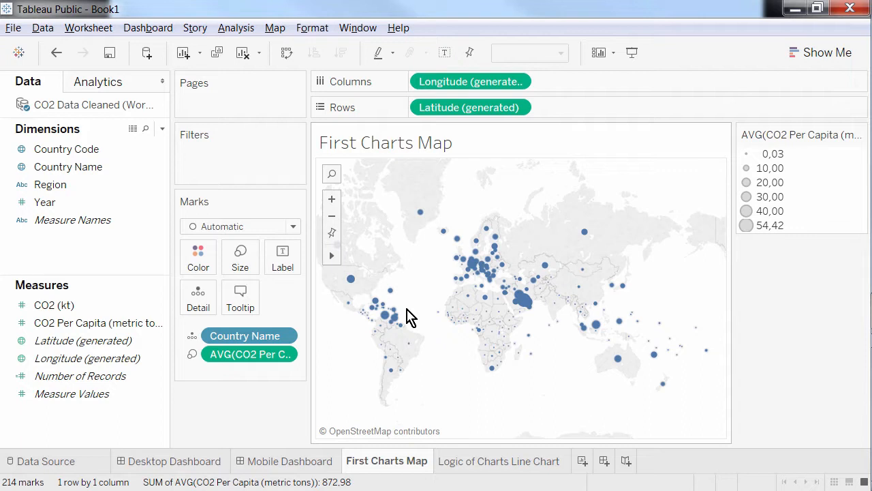
Colour bubbles by AVG(CO2 Per Capita), enlarge them, add a dark border and lower transparency
left_click(89, 321)
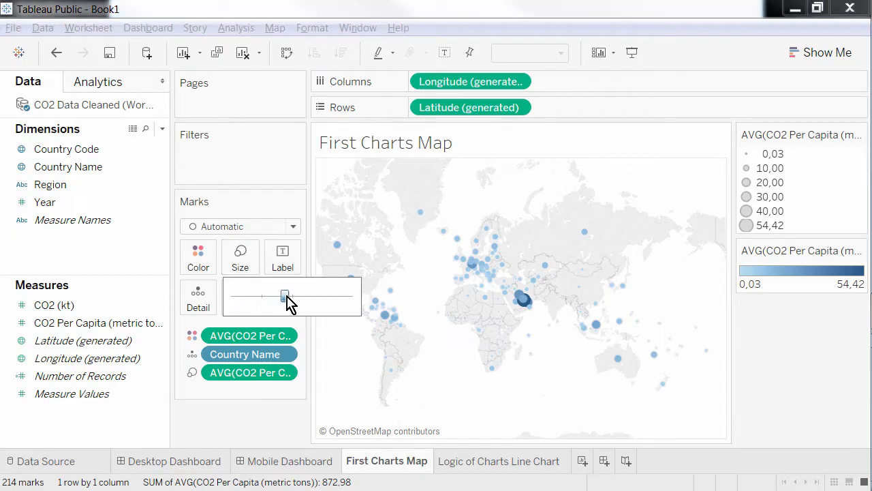
left_click(197, 256)
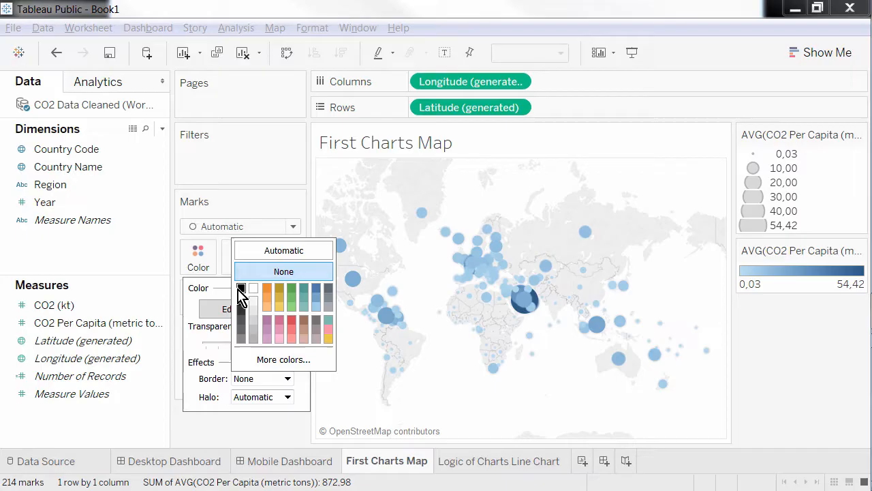
left_click(243, 286)
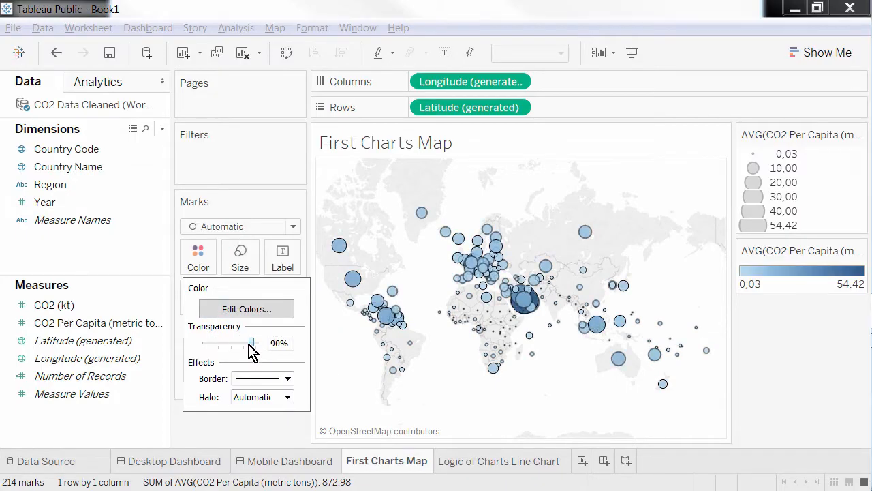
left_click_drag(250, 343, 245, 344)
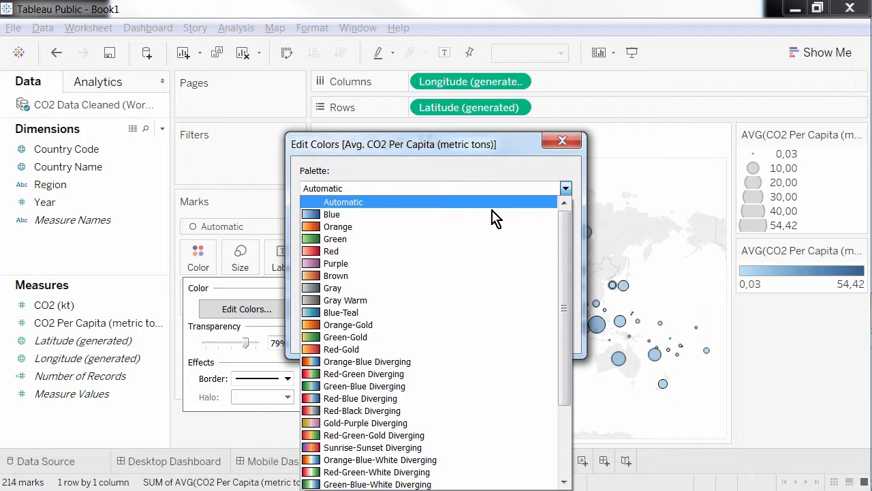
mouse_move(362, 410)
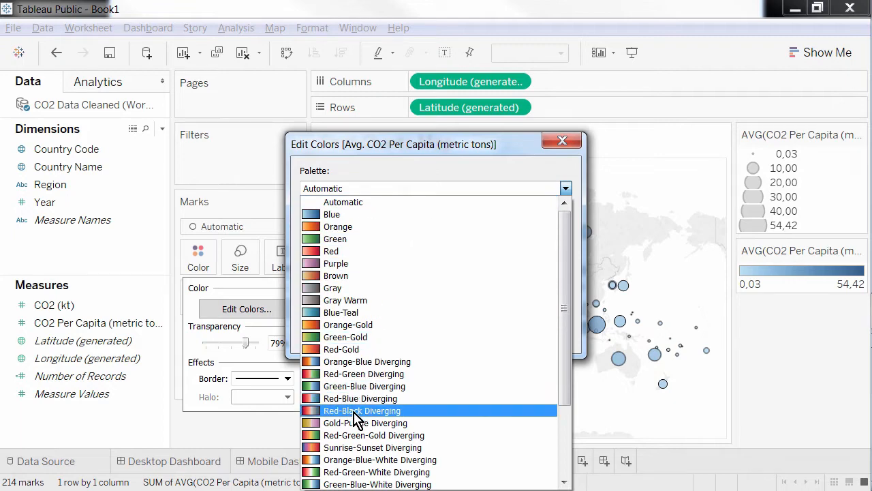
Apply the Red-Black Diverging palette, reversed and using the full colour range, to the bubbles
left_click(362, 411)
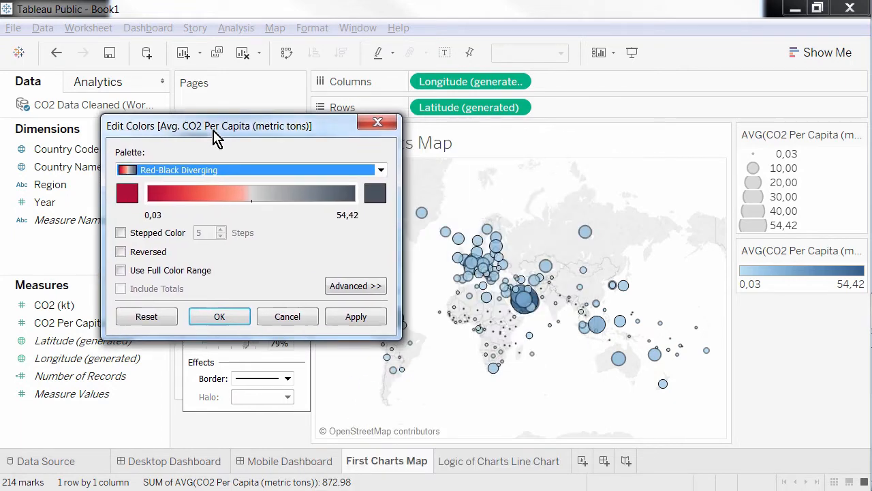
left_click(356, 316)
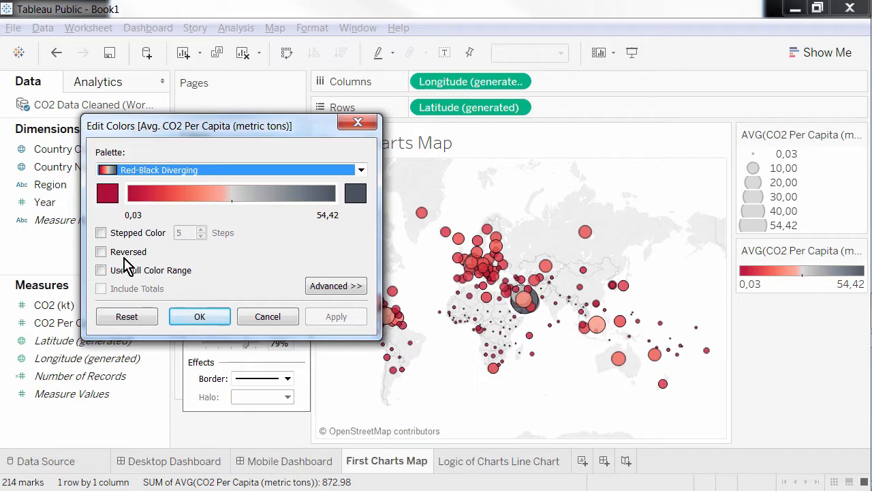
left_click(100, 251)
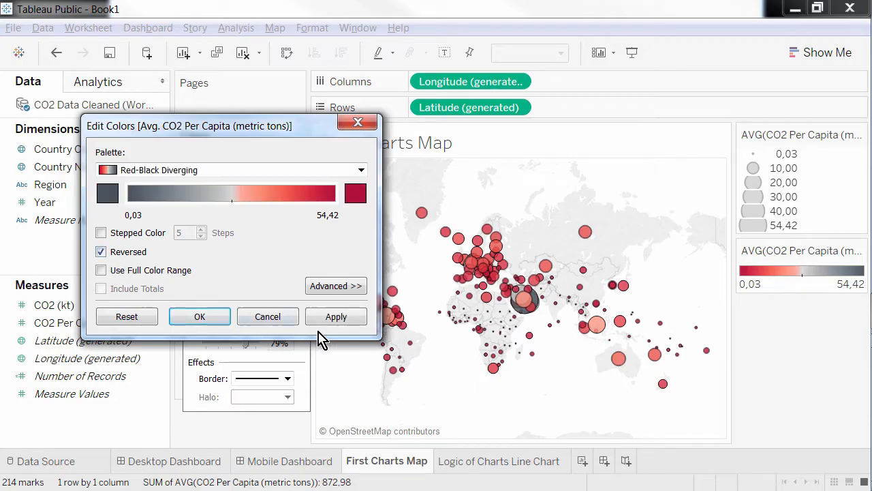
mouse_move(336, 316)
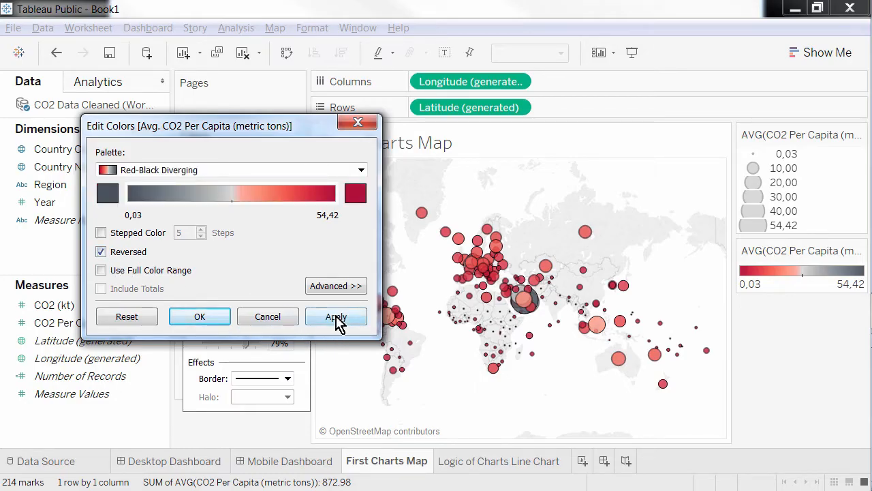
left_click(335, 316)
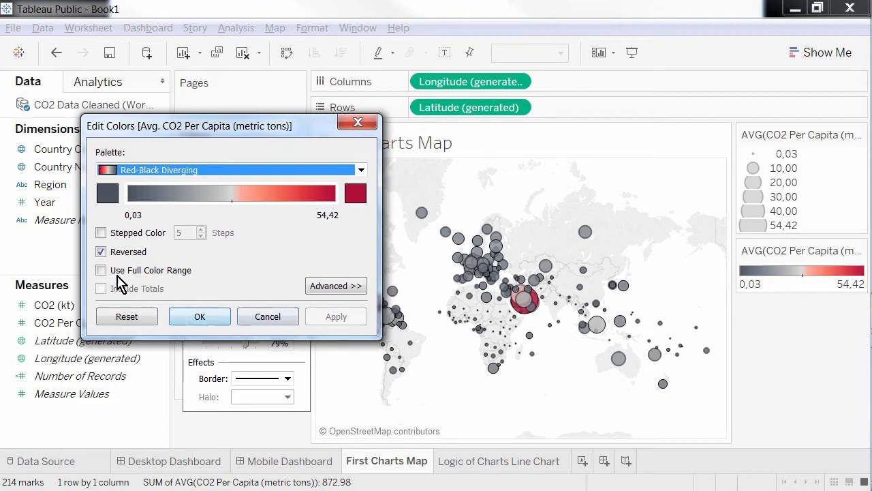
left_click(101, 270)
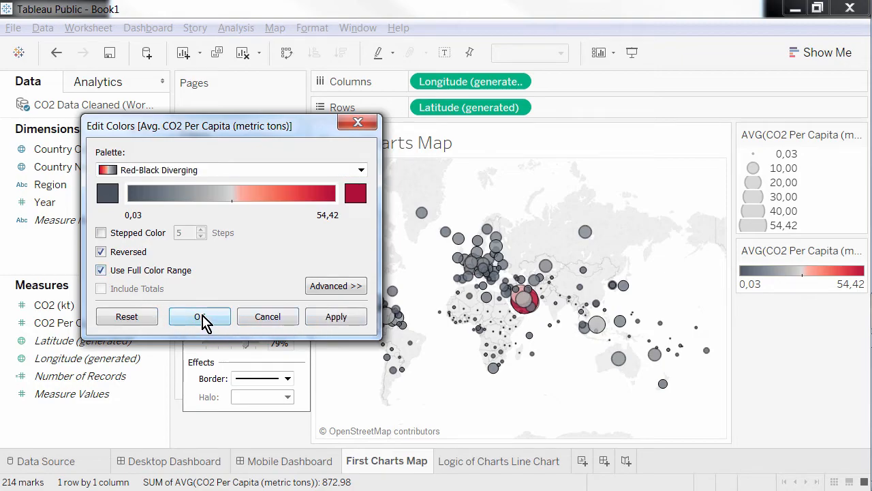
left_click(199, 316)
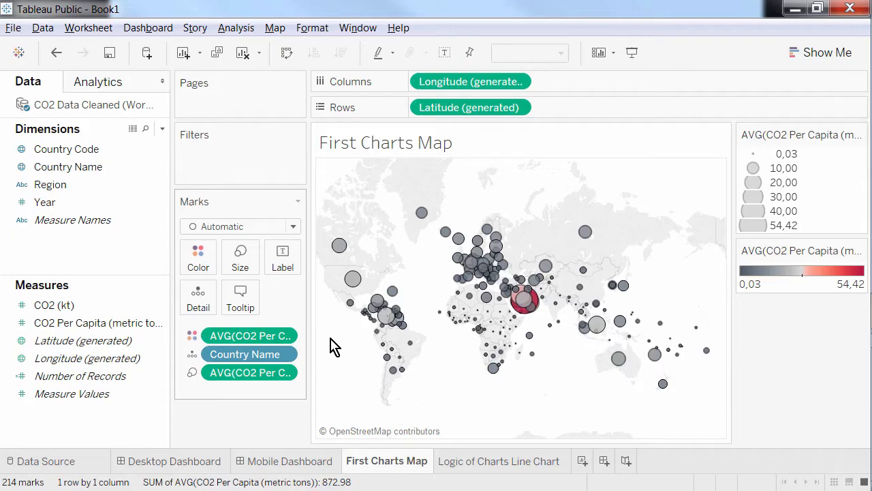
mouse_move(524, 299)
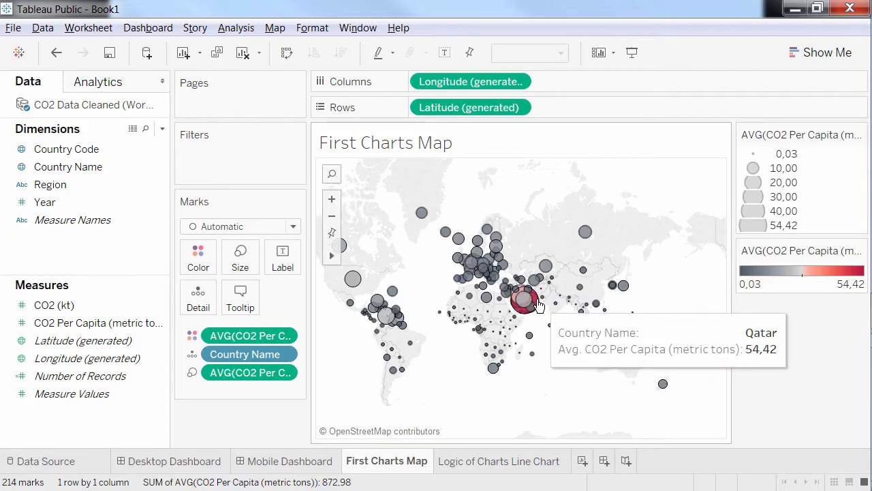
mouse_move(529, 311)
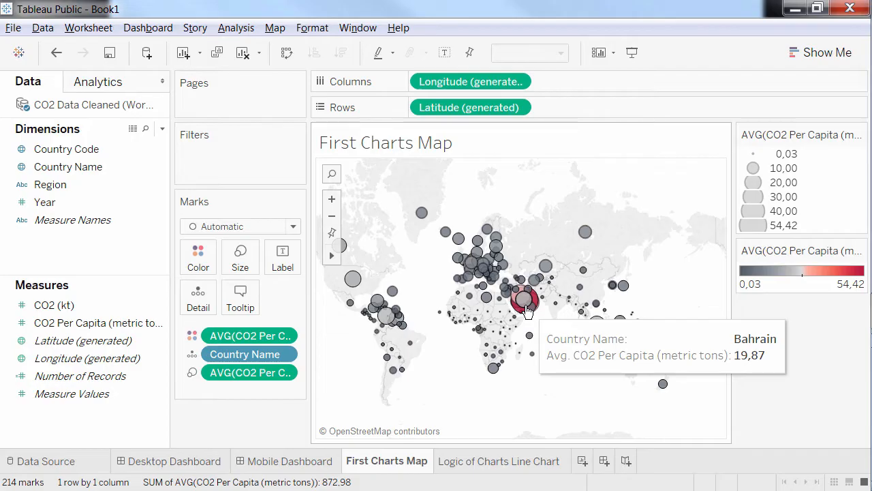
mouse_move(295, 289)
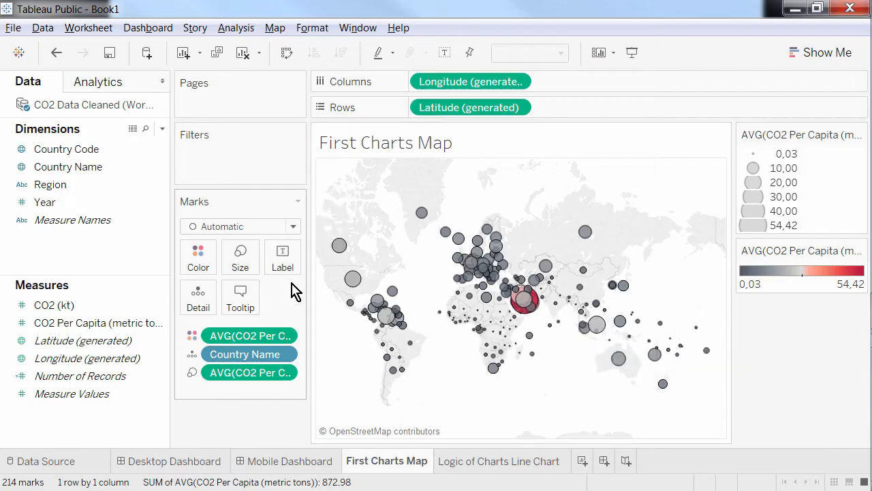
Centre the bubble colour scale at 4 tons per capita so more countries appear red
left_click(199, 256)
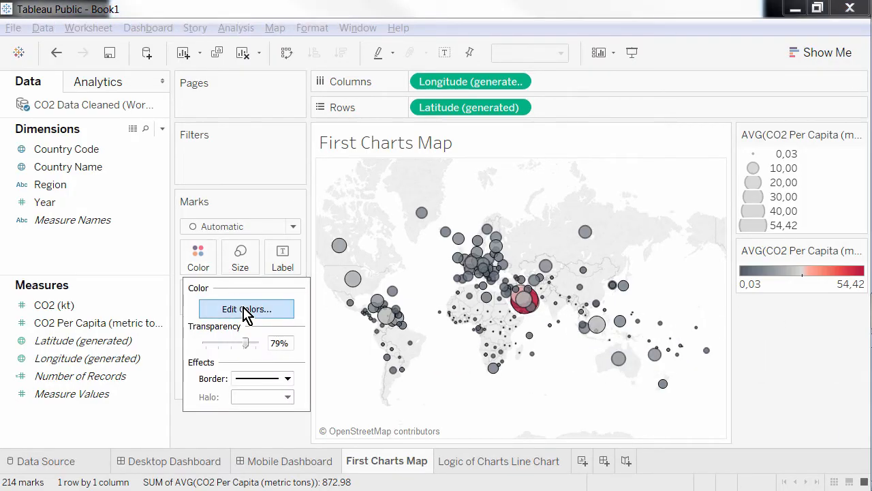
left_click(245, 308)
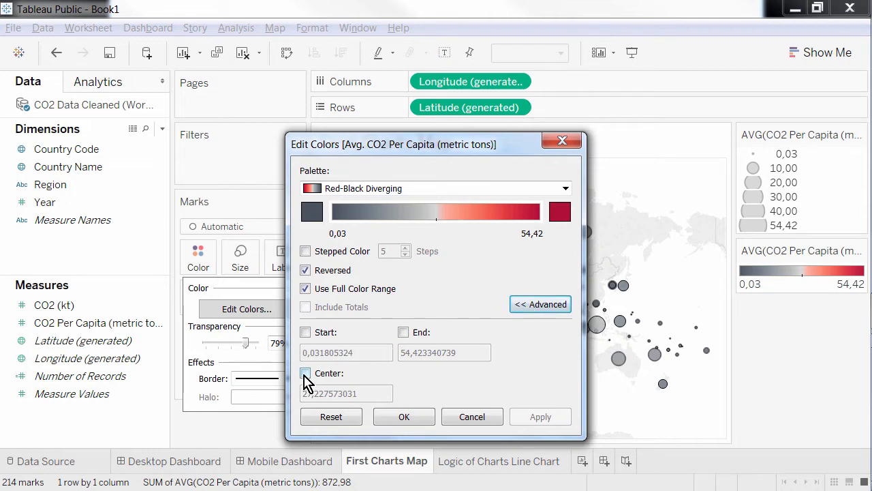
left_click(306, 370)
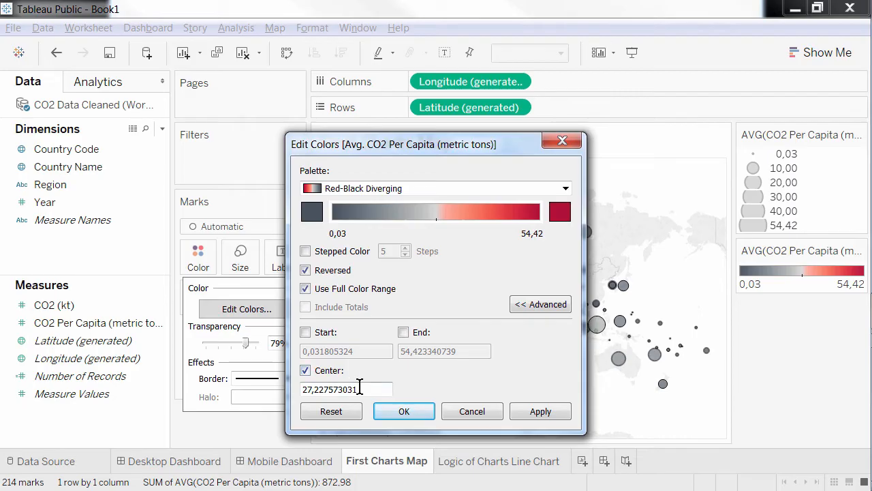
triple_click(333, 388)
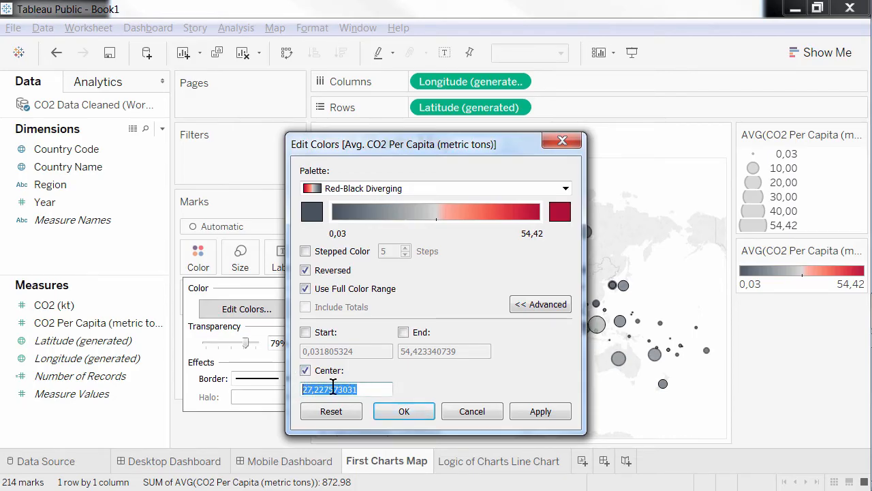
type("4")
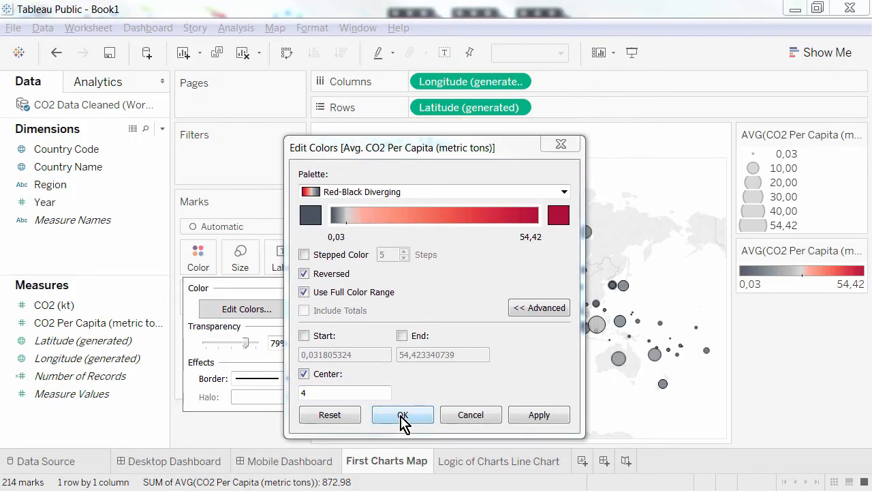
left_click(402, 414)
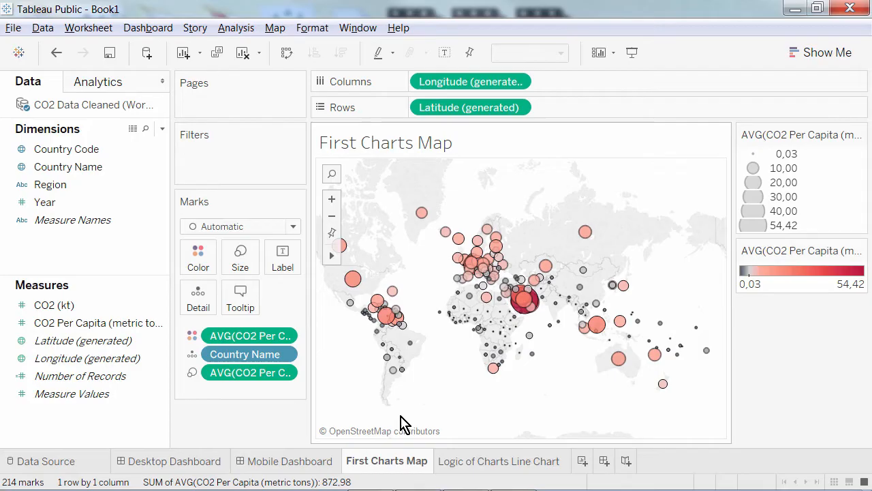
mouse_move(444, 436)
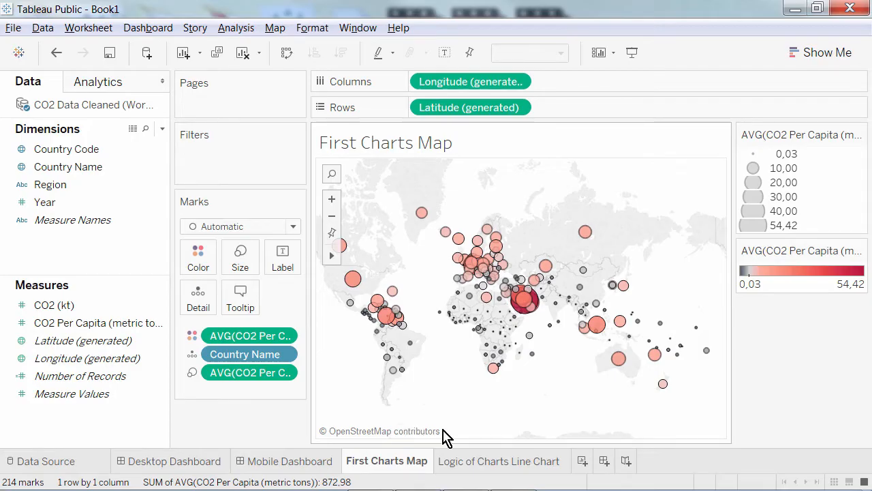
On the Logic of Charts line chart, colour the country lines by CO2 Per Capita
left_click(501, 461)
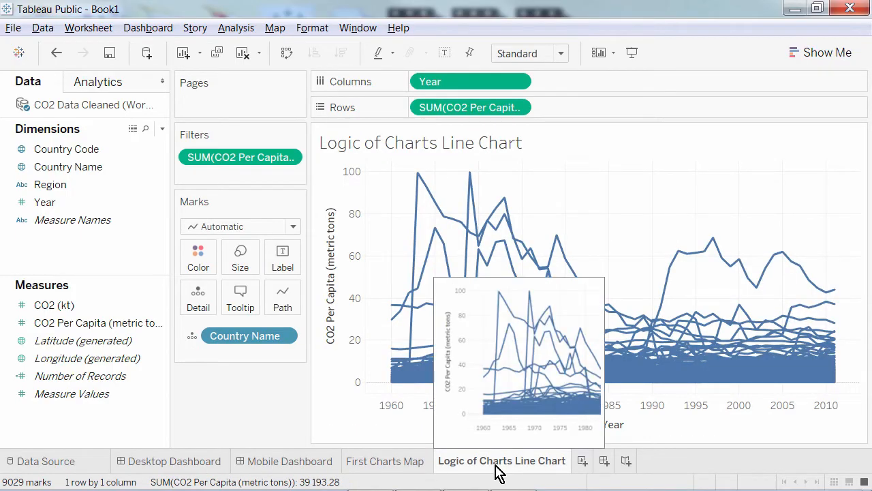
left_click(98, 81)
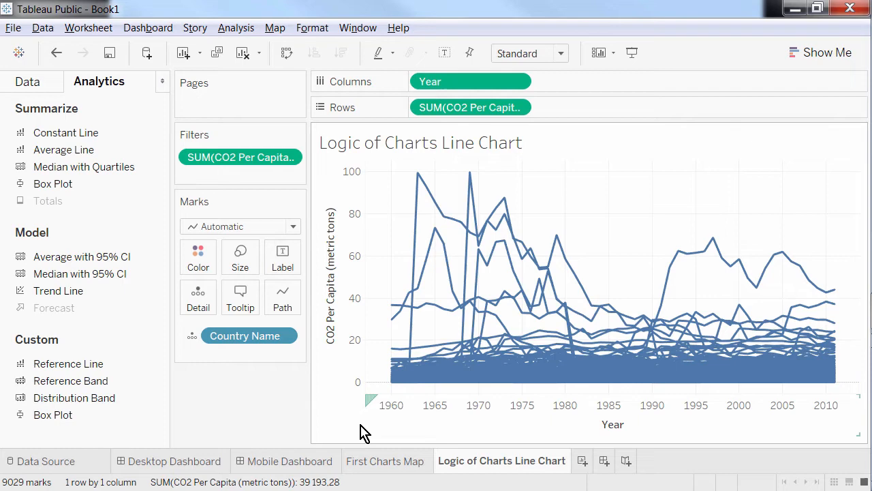
mouse_move(240, 156)
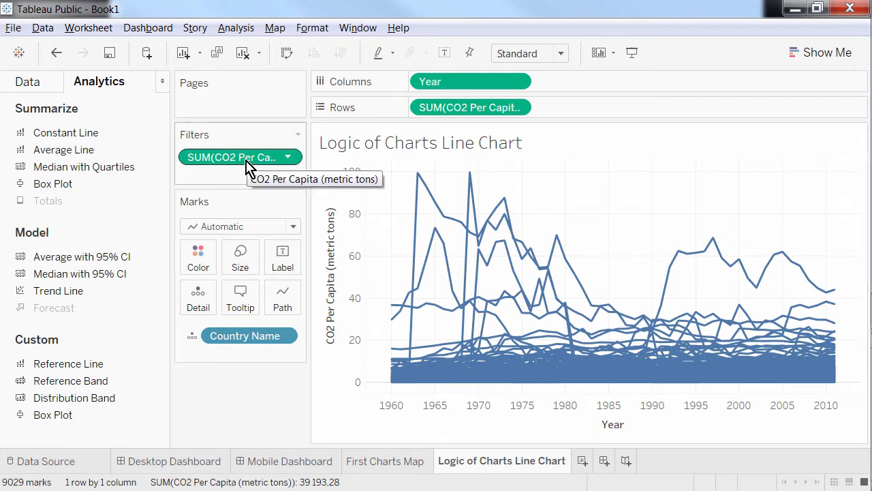
mouse_move(253, 169)
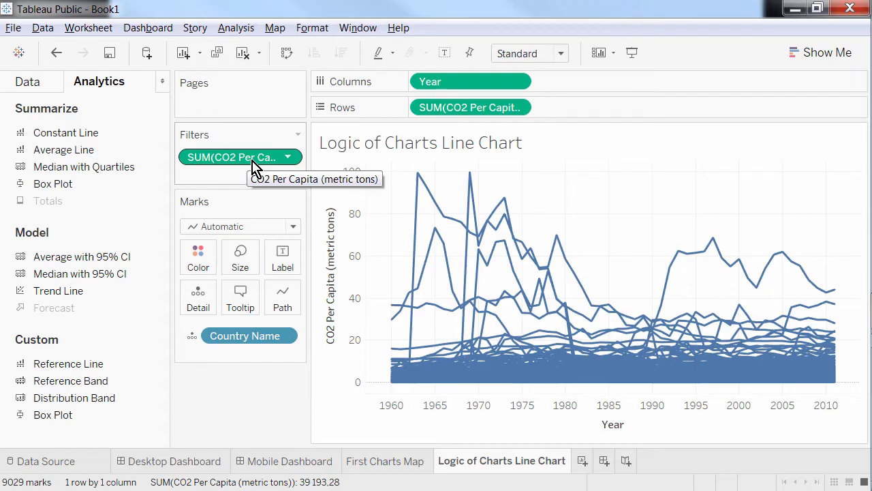
left_click(27, 82)
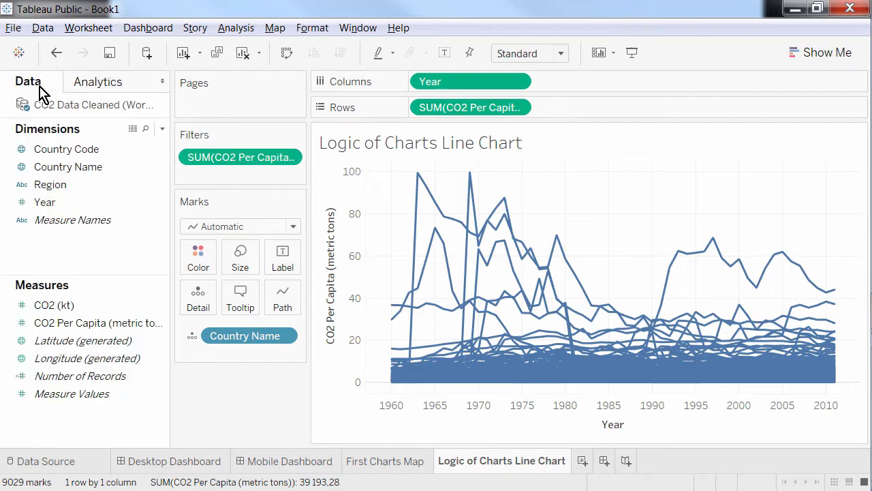
left_click(96, 322)
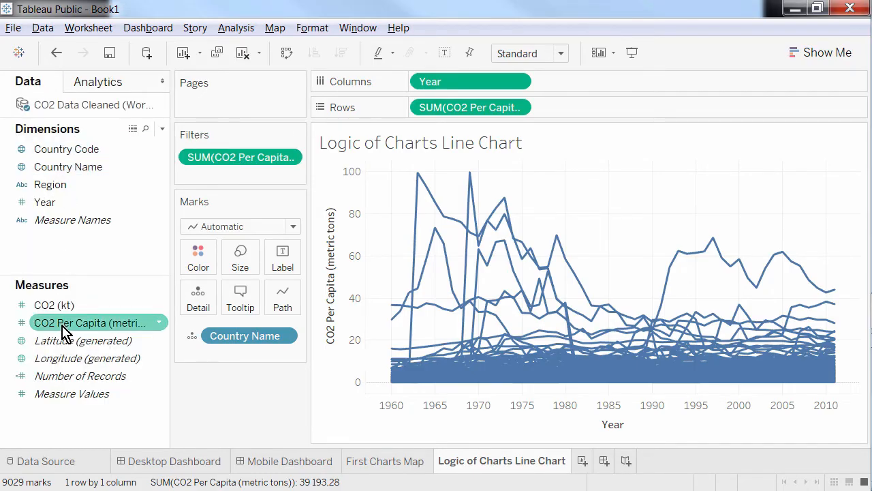
left_click_drag(89, 321, 199, 256)
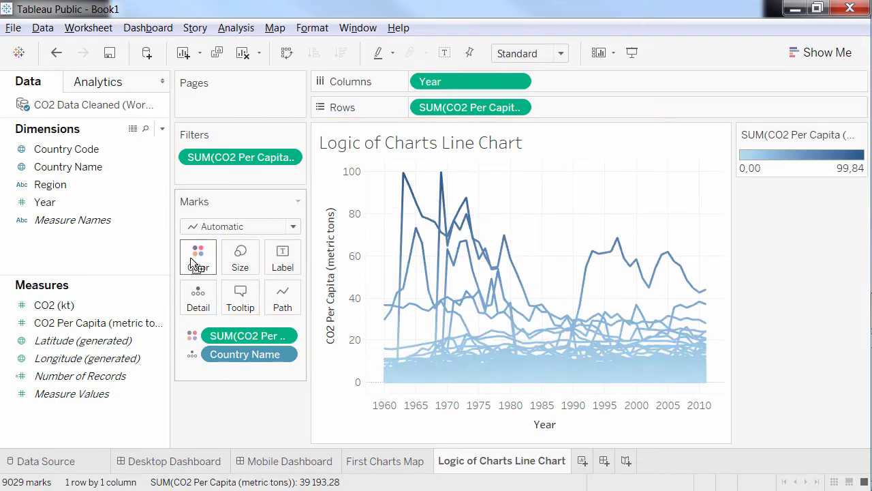
Give the lines a reversed Red-Black Diverging palette with a centred colour range
left_click(197, 256)
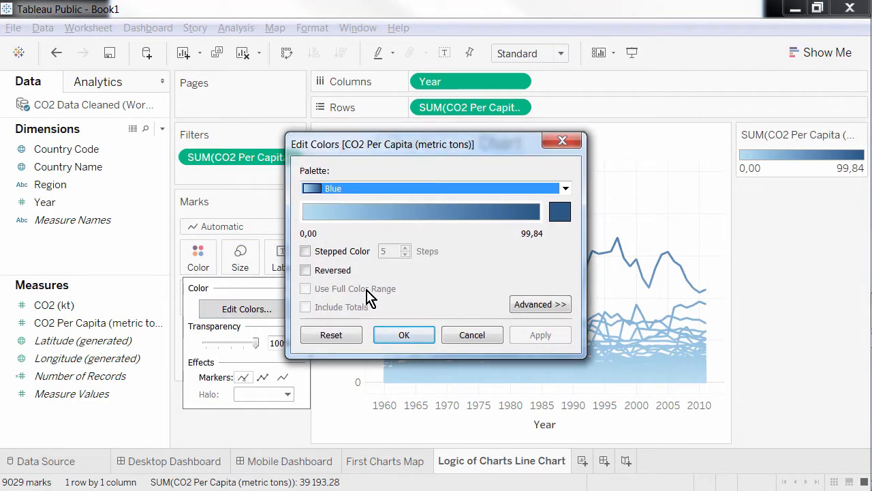
left_click(565, 188)
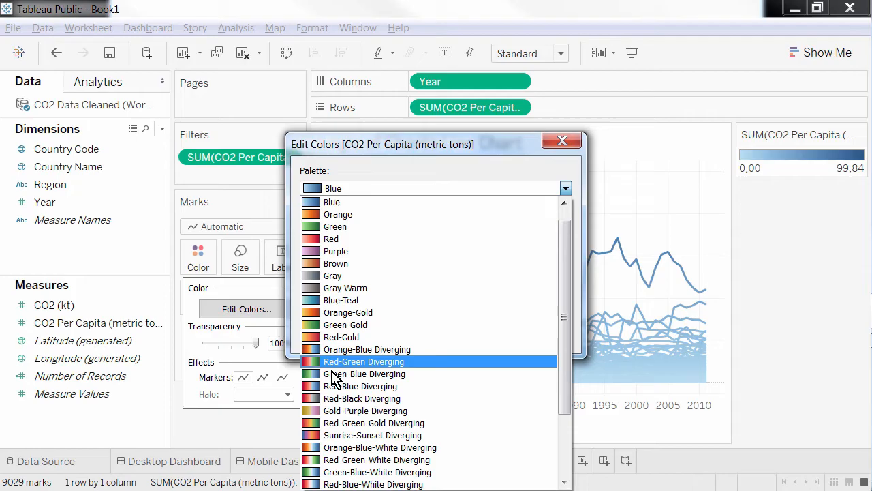
left_click(362, 397)
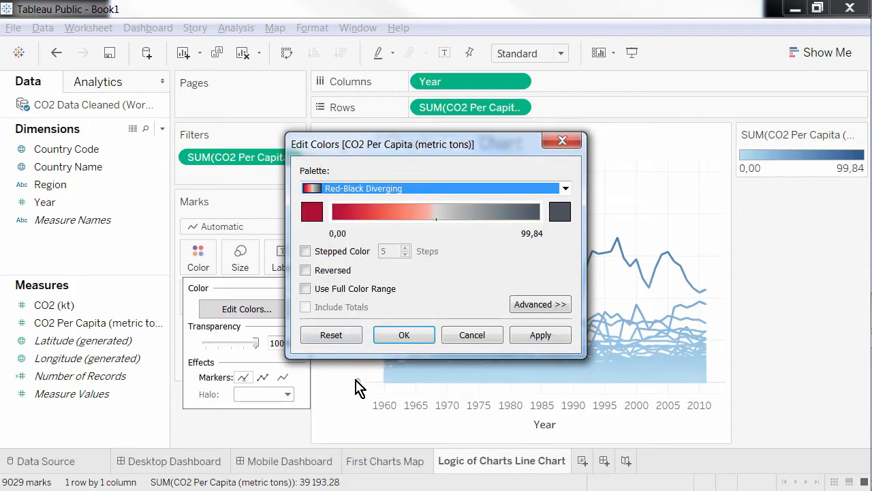
left_click(305, 269)
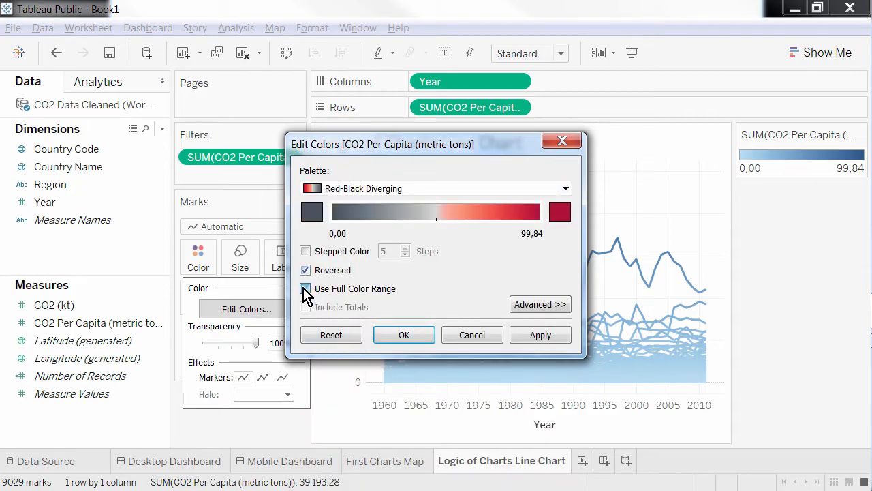
left_click(539, 304)
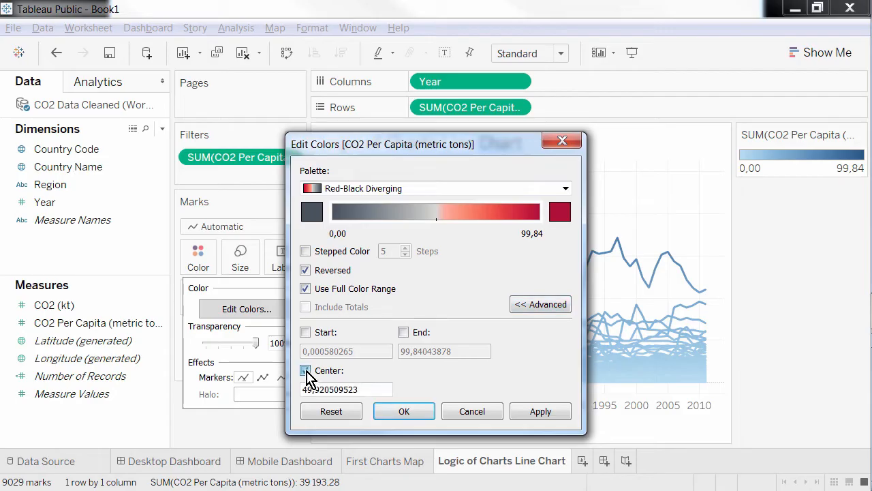
left_click(305, 370)
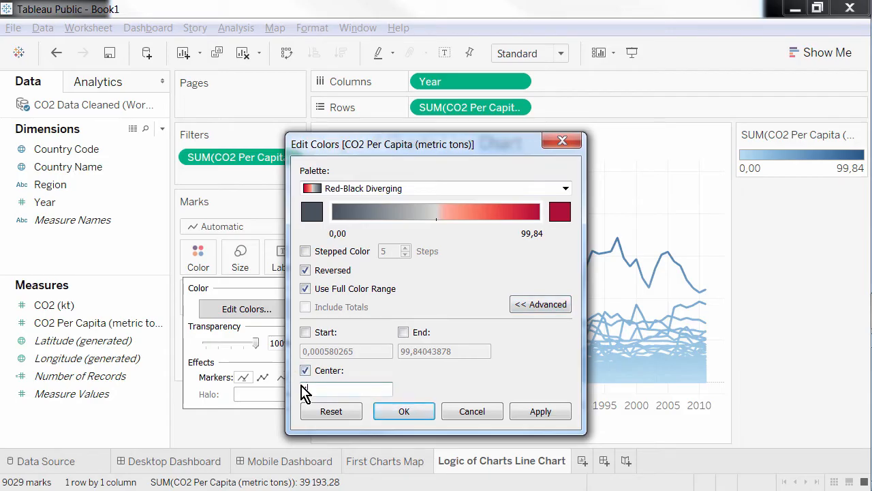
left_click(404, 412)
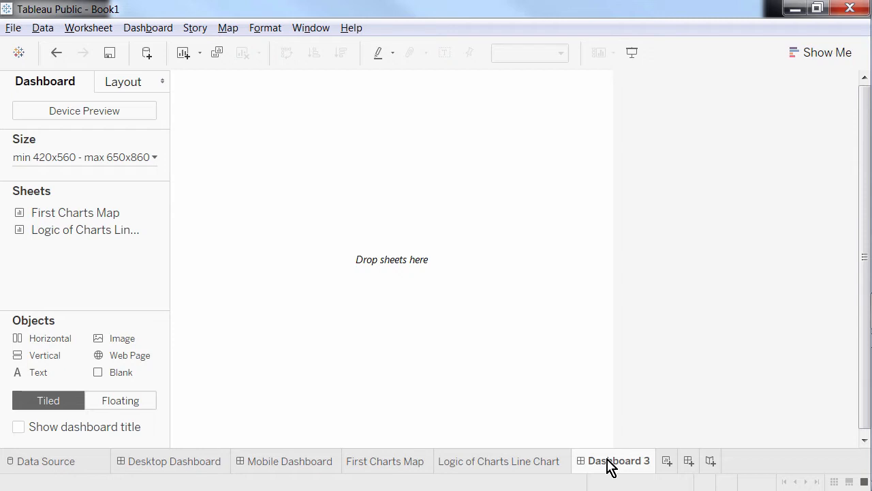
mouse_move(524, 259)
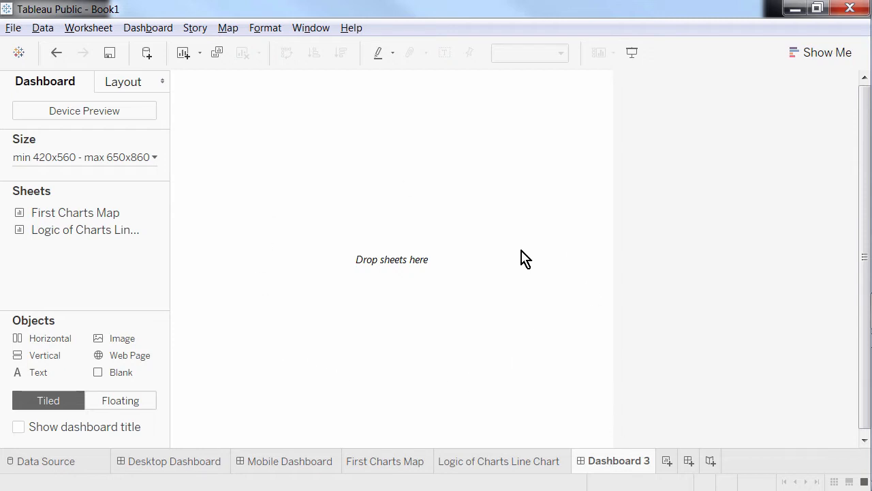
mouse_move(286, 194)
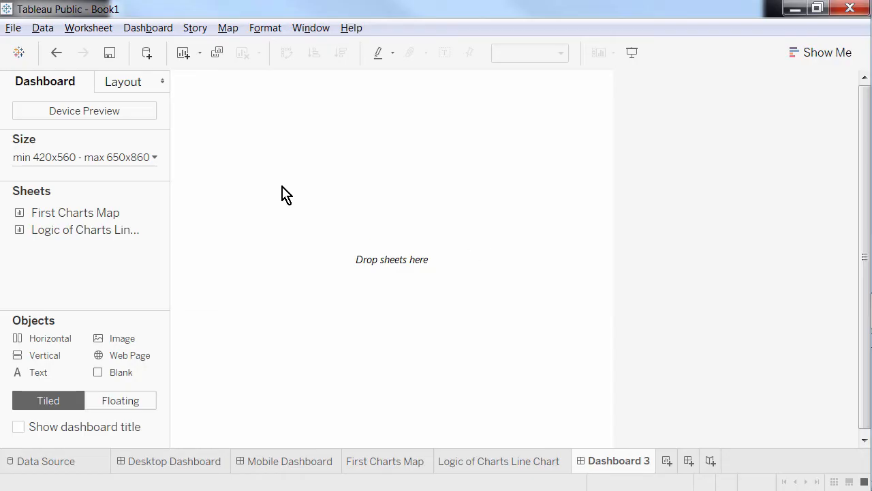
mouse_move(92, 130)
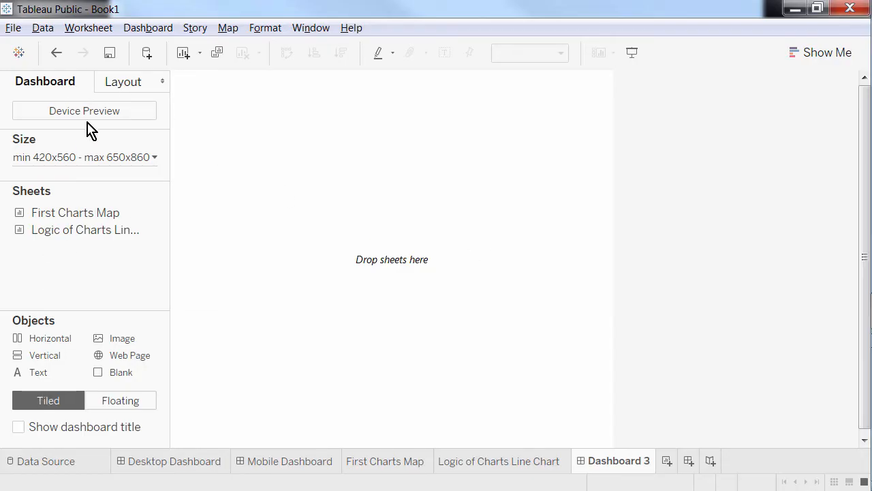
mouse_move(98, 171)
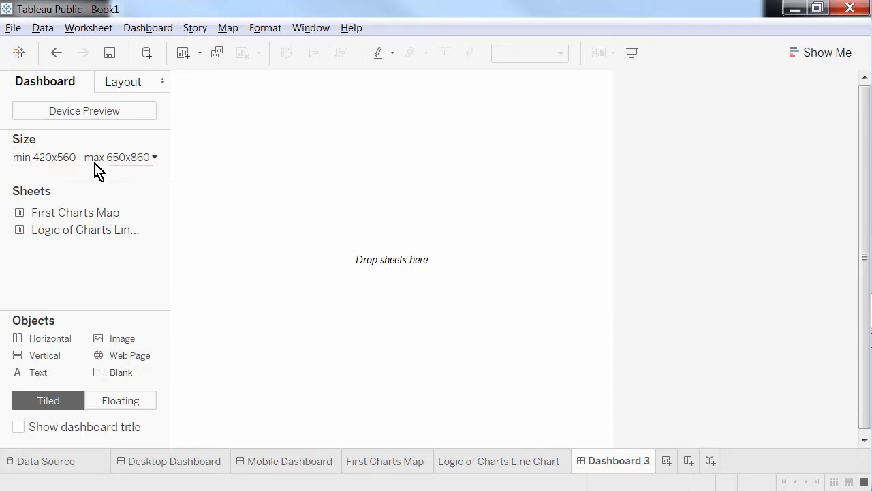
mouse_move(63, 87)
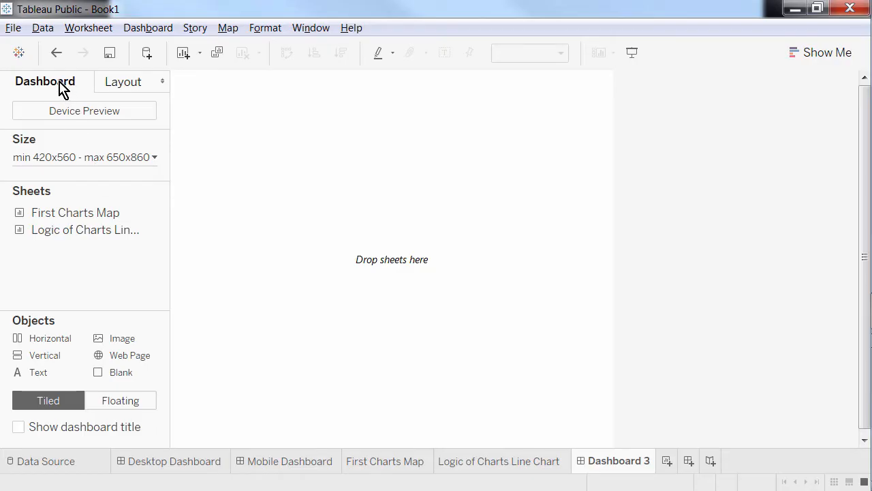
mouse_move(153, 421)
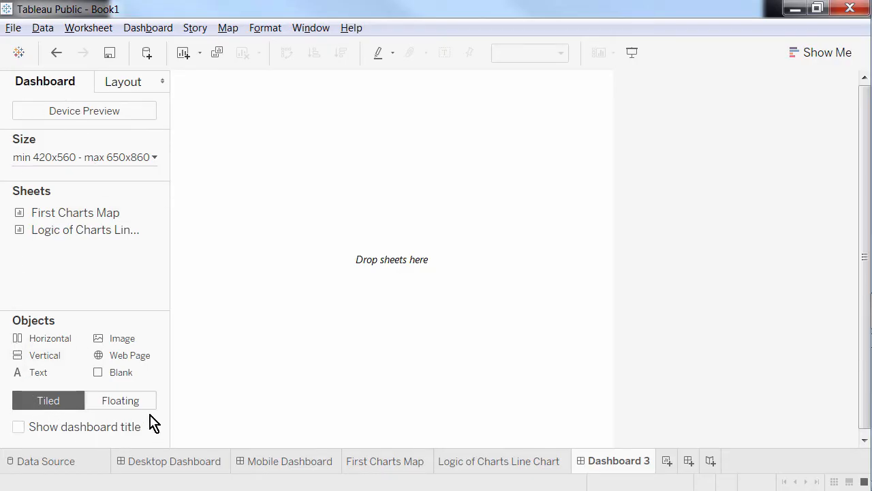
mouse_move(150, 92)
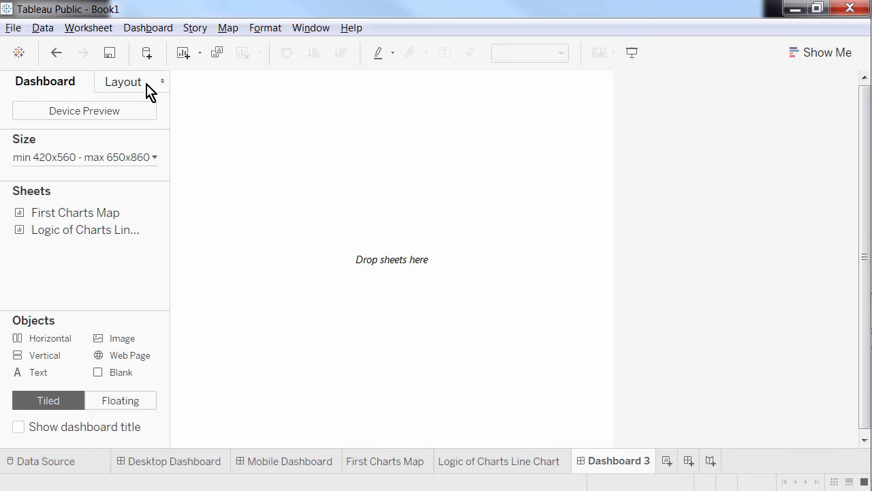
mouse_move(27, 147)
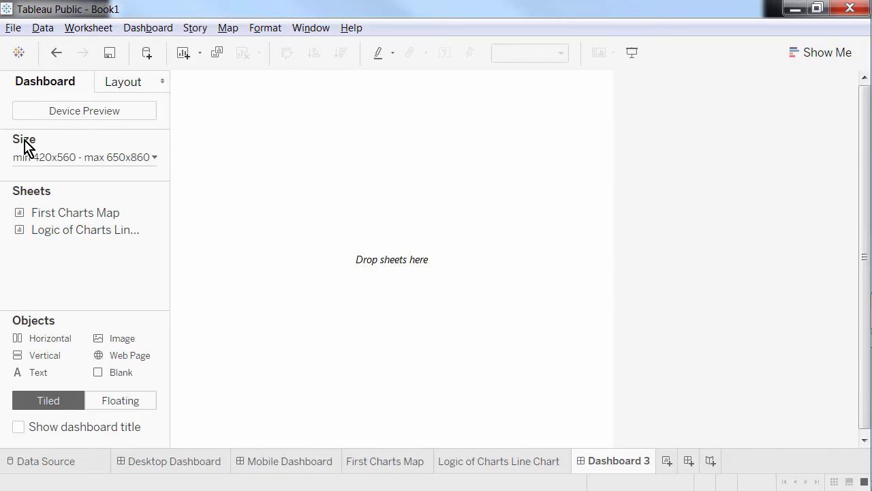
mouse_move(58, 162)
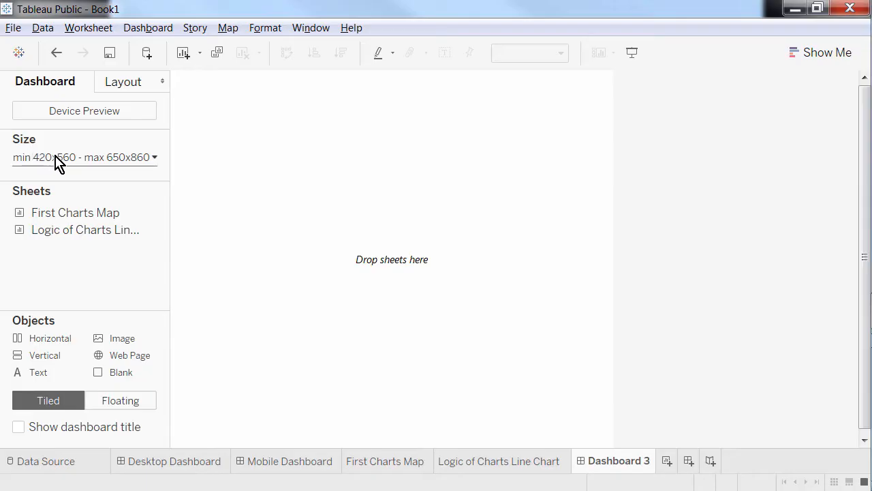
Show Dashboard 3's size options (Fixed size, Automatic, Range)
left_click(153, 157)
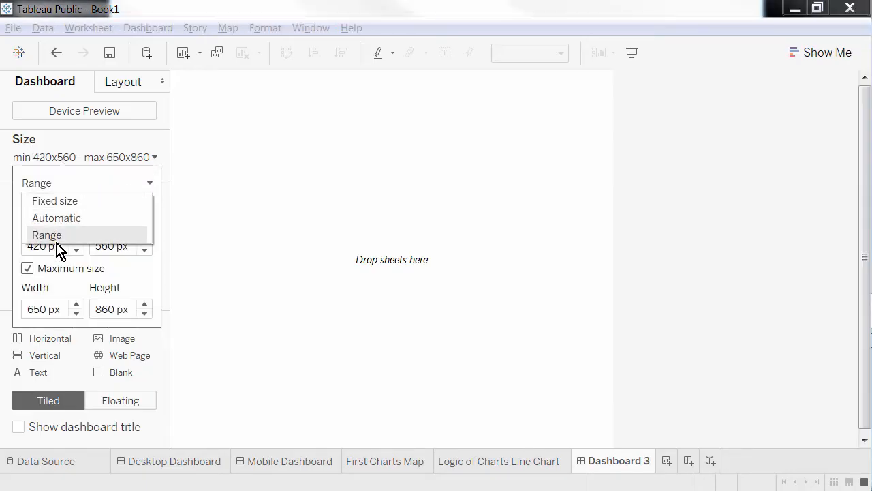
left_click(46, 234)
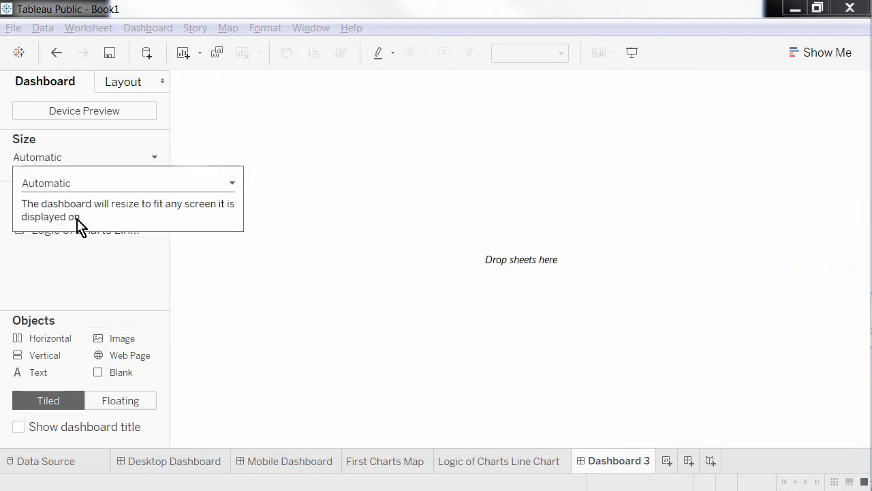
mouse_move(229, 211)
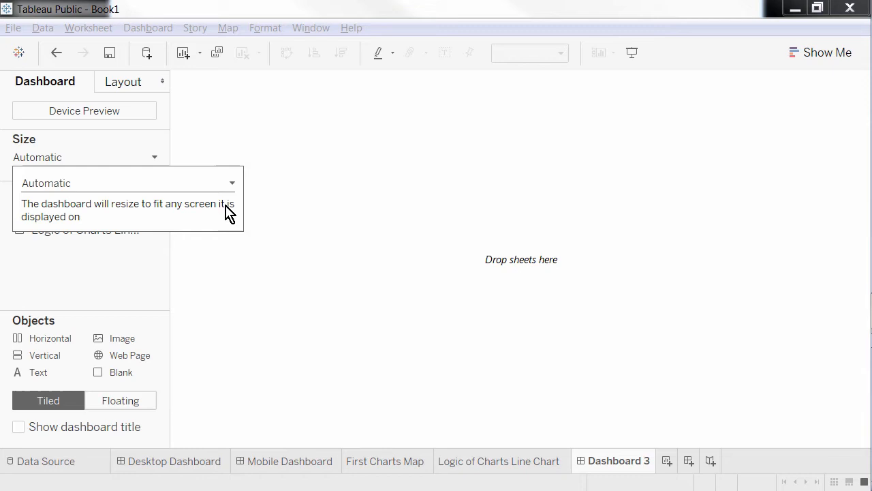
mouse_move(109, 229)
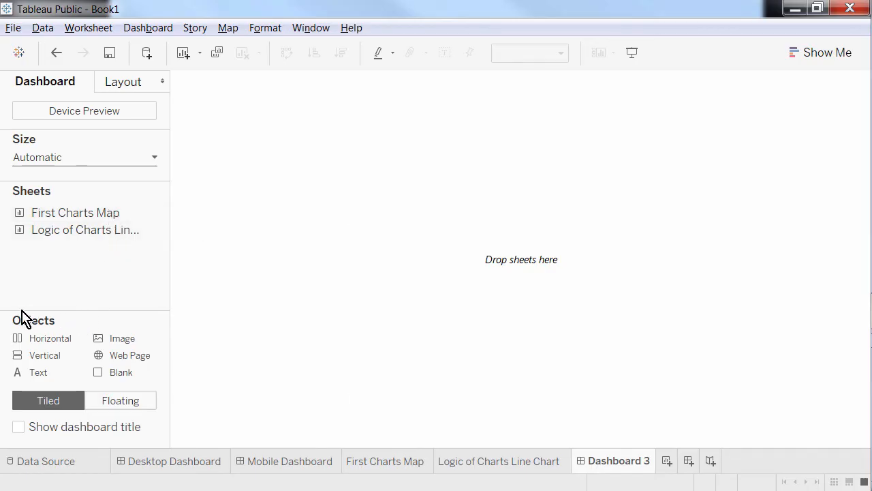
mouse_move(122, 394)
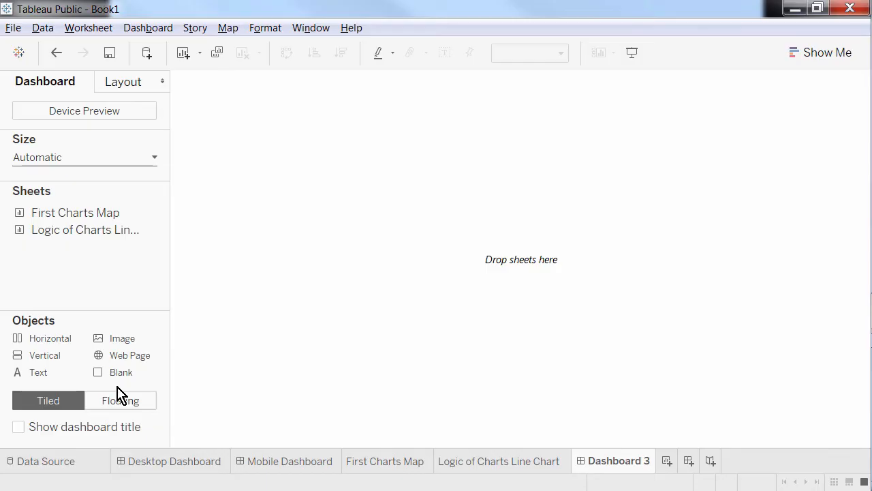
mouse_move(49, 337)
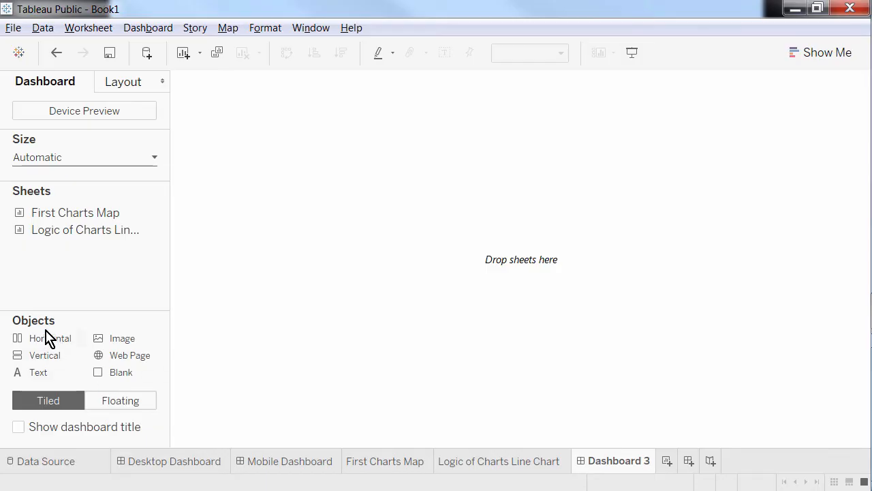
mouse_move(44, 379)
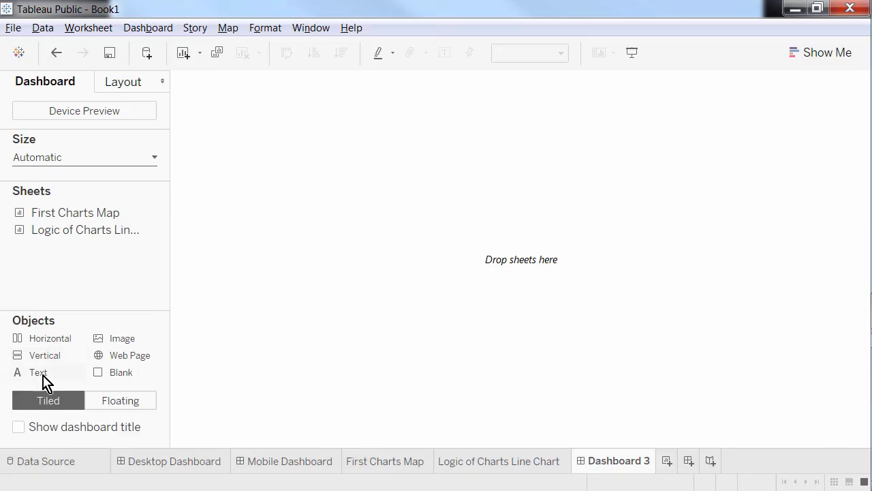
mouse_move(136, 354)
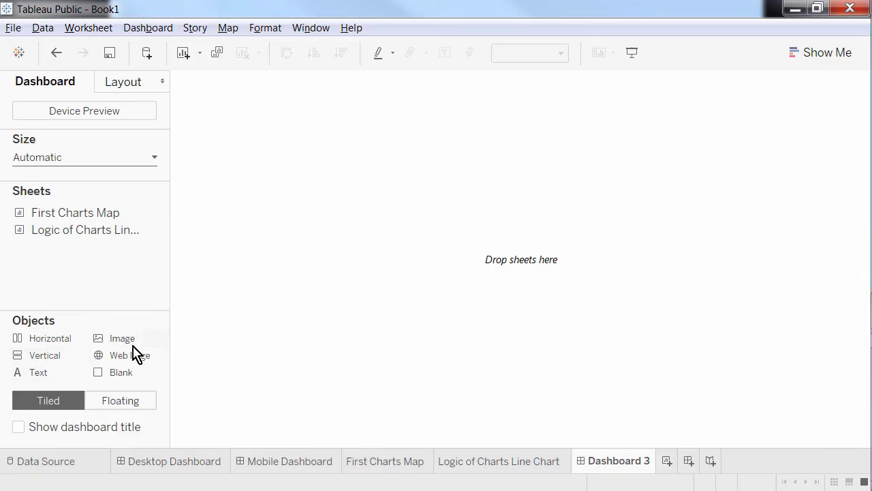
mouse_move(129, 379)
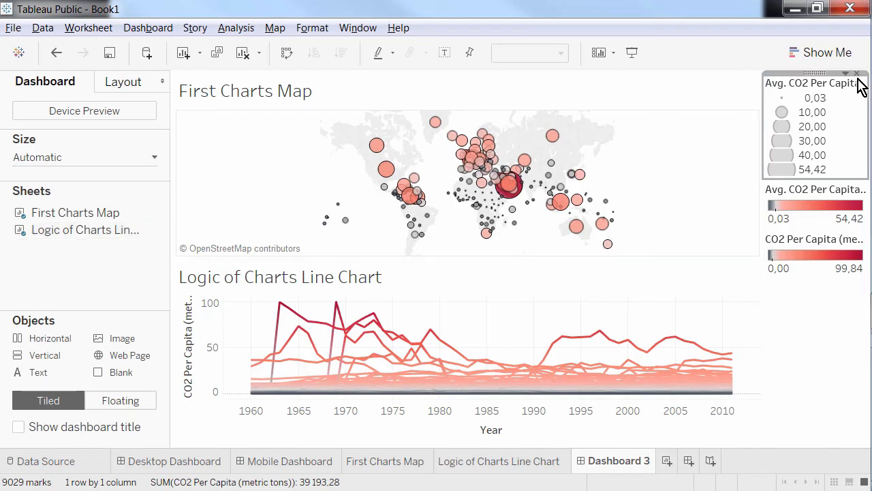
Remove the size and duplicate colour legends and move the remaining legend beside the line chart
left_click(857, 74)
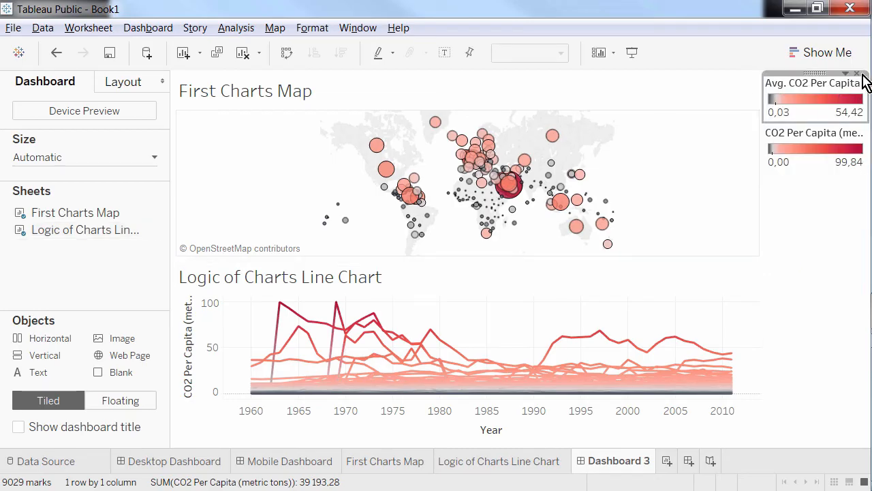
left_click(855, 73)
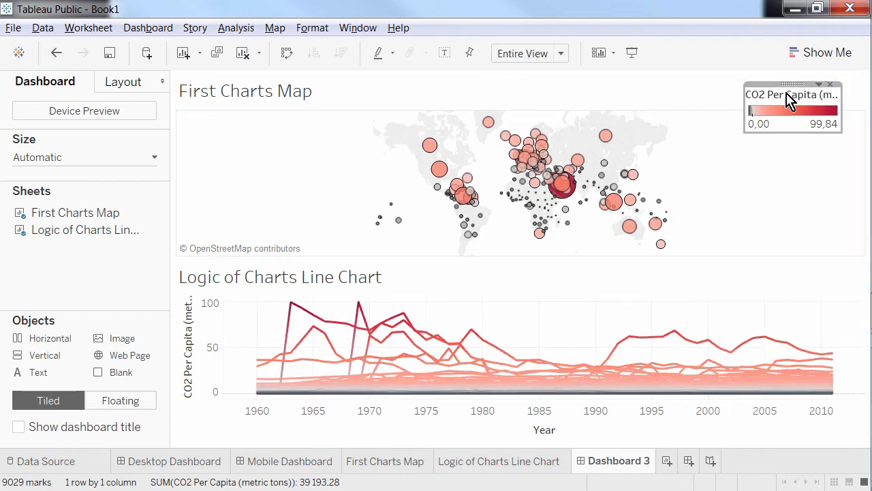
left_click_drag(790, 95, 811, 272)
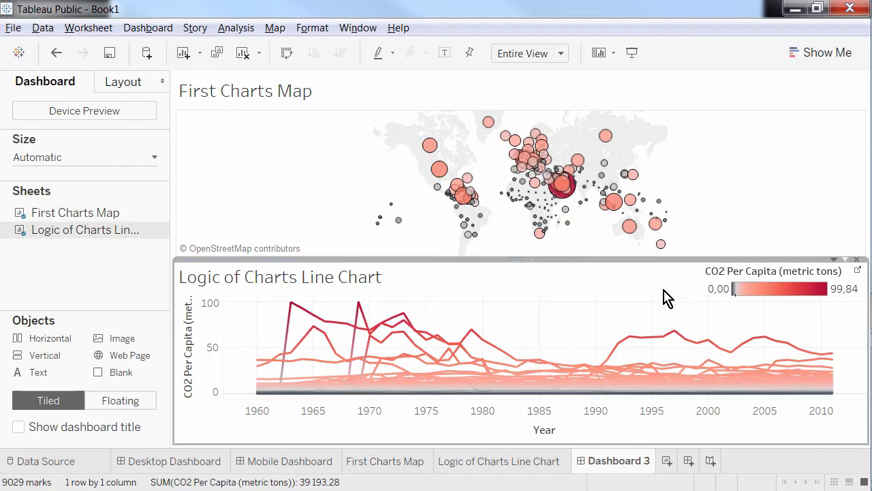
mouse_move(98, 426)
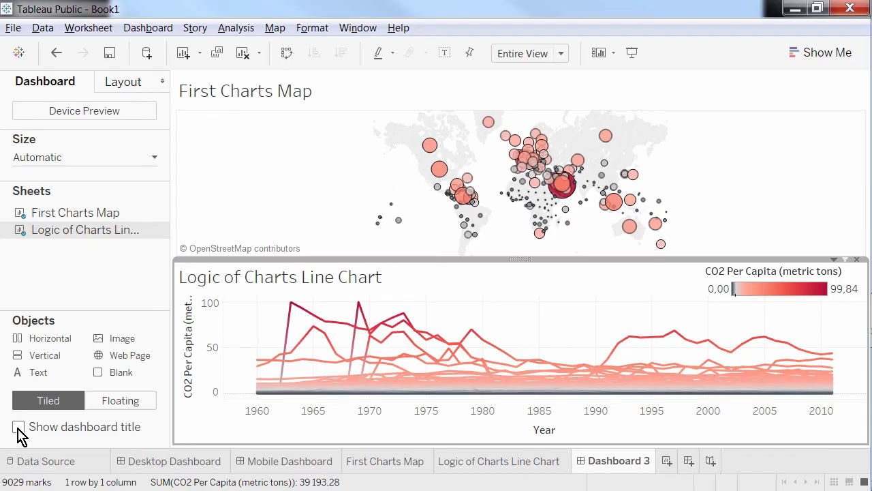
Enable the dashboard title and start editing its text
left_click(19, 426)
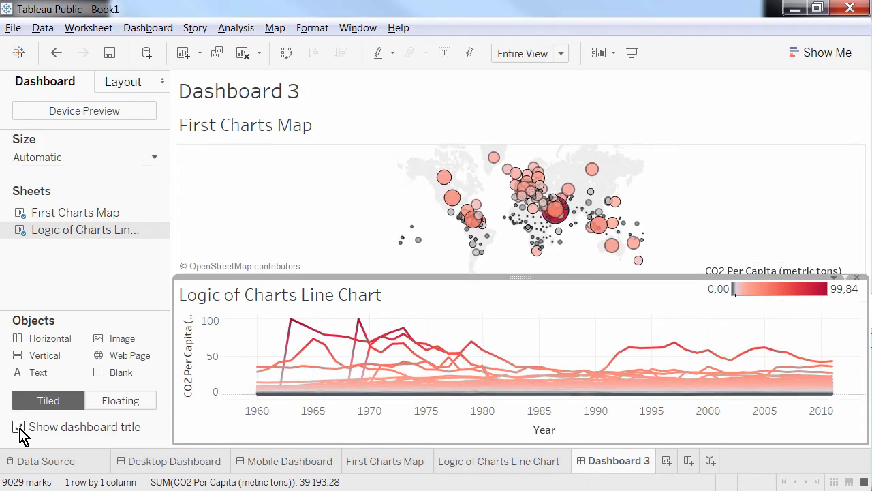
double_click(238, 90)
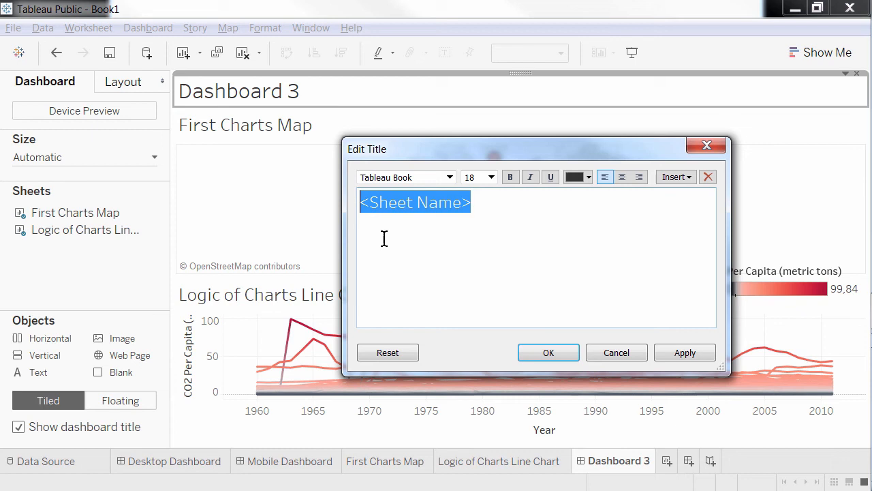
Write the title 'Which country has the highest CO2 emissions per capita?'
type("Which")
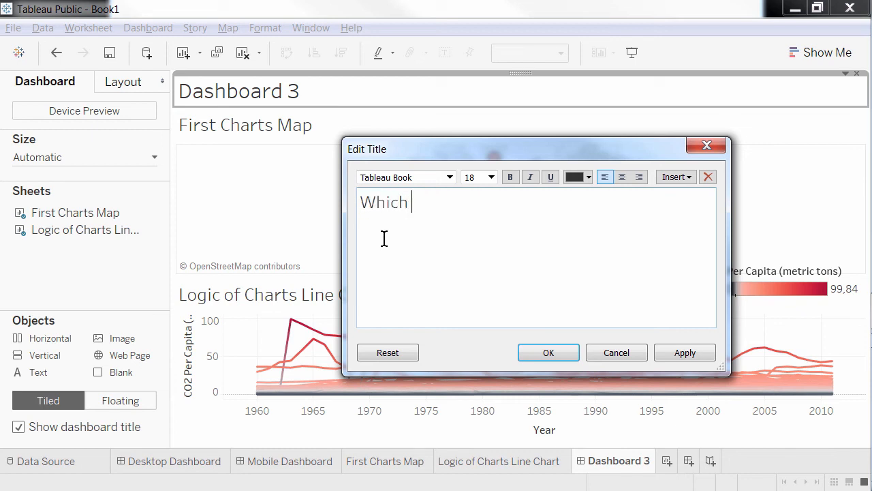
type("coun")
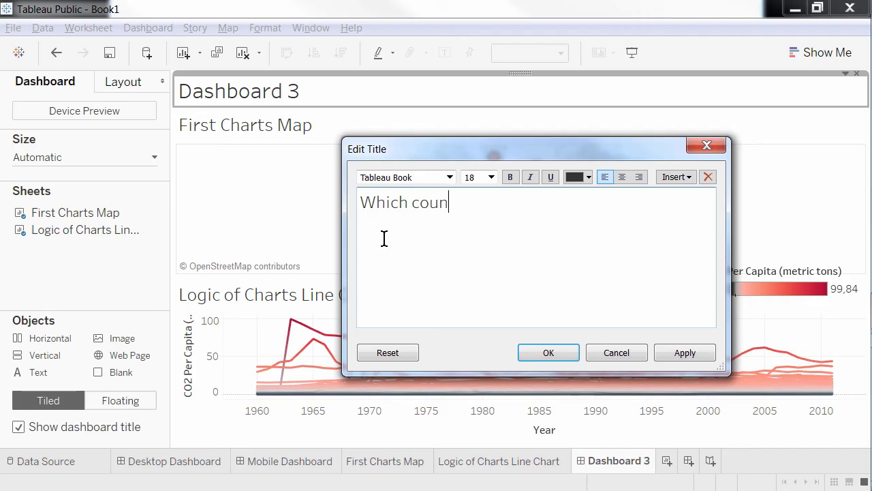
type("try has the hih")
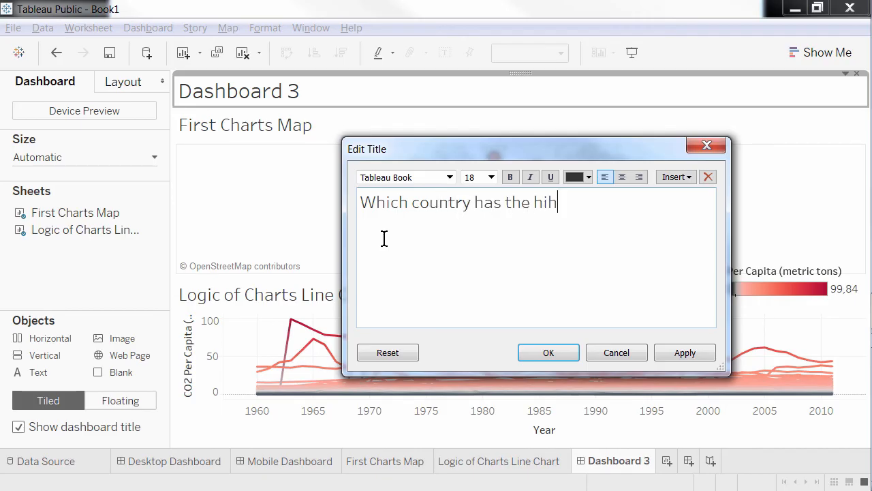
type("hest CO2")
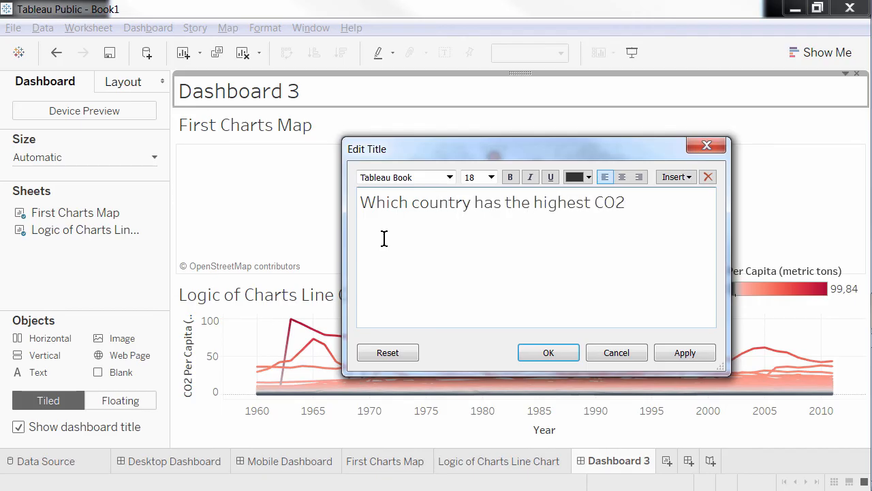
type("emissions per capita")
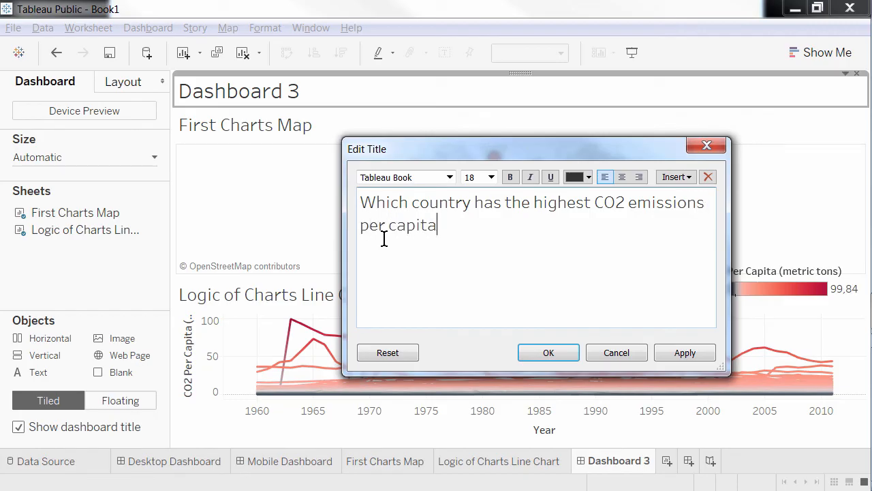
type("?")
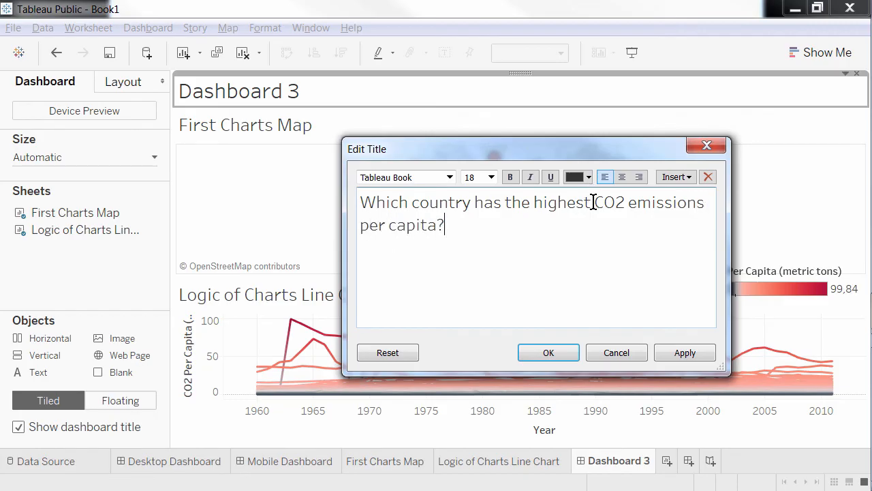
Colour the words CO2 emissions red, confirm the title and hide the map's sheet title
left_click(586, 177)
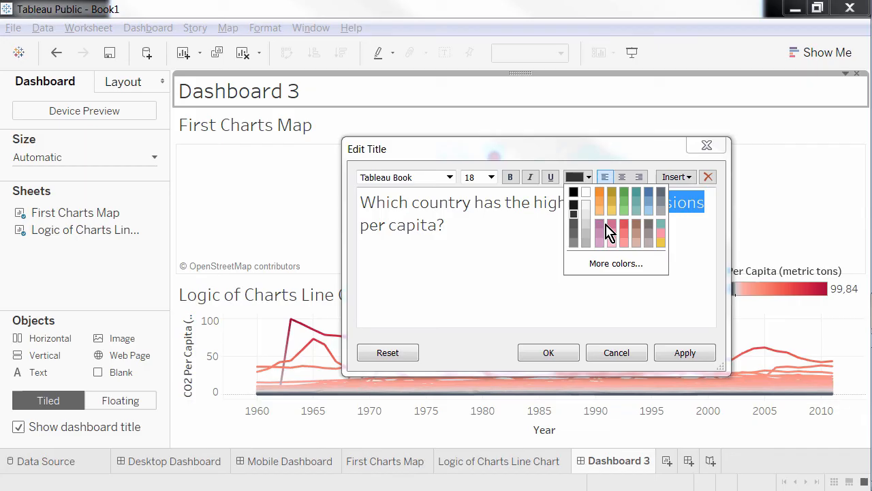
left_click(572, 190)
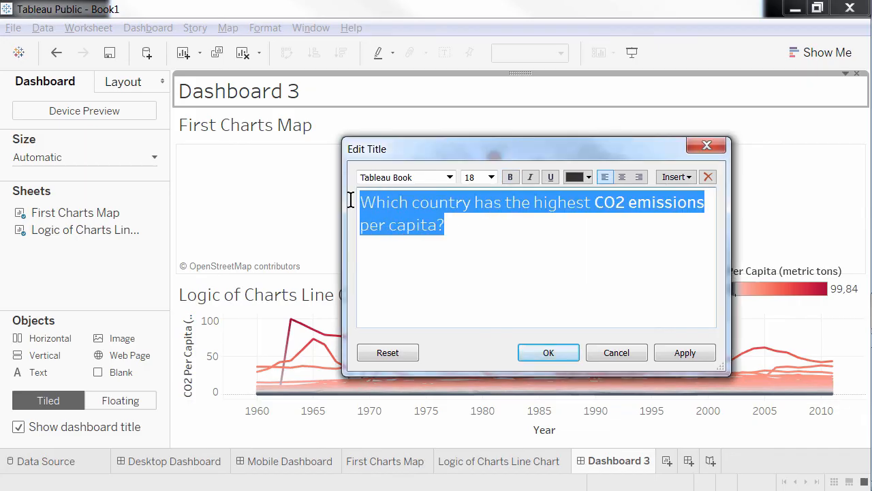
left_click(548, 352)
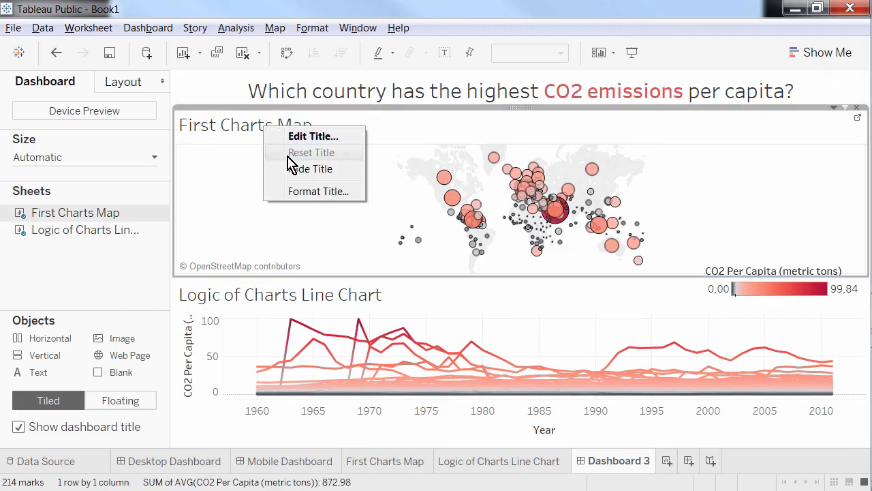
left_click(310, 168)
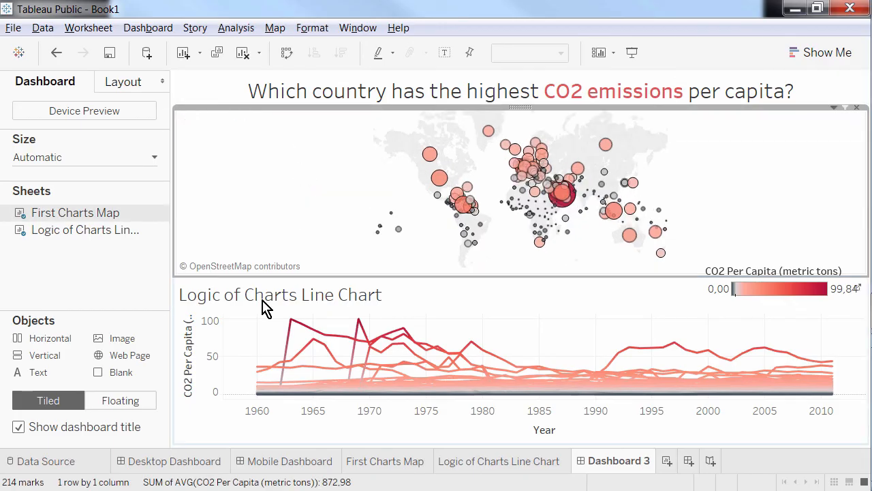